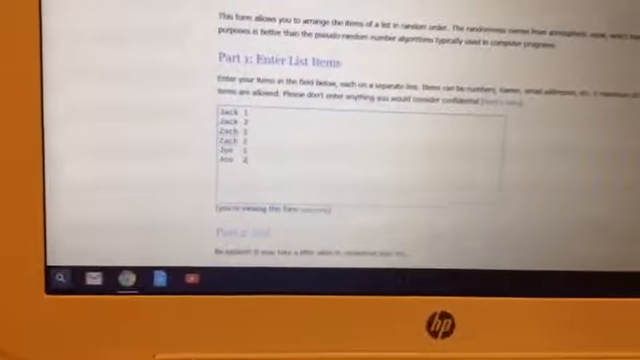
Scroll the page to reach the Randomize control below the list box.
scroll("up", 3)
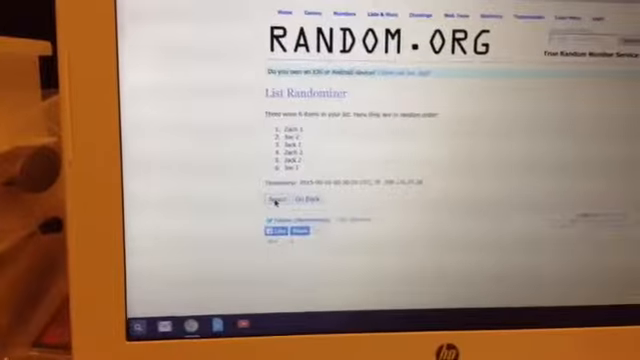
Re-randomize the same six-item list twice using Again!
left_click(262, 200)
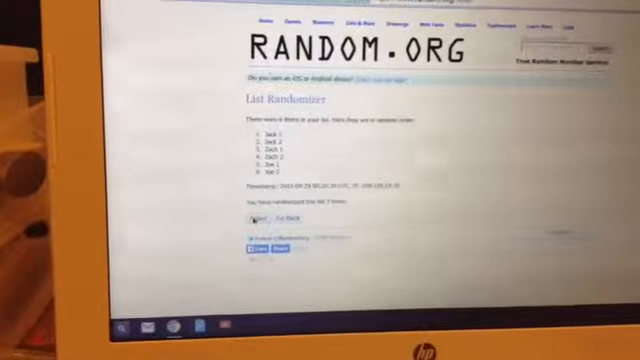
left_click(252, 216)
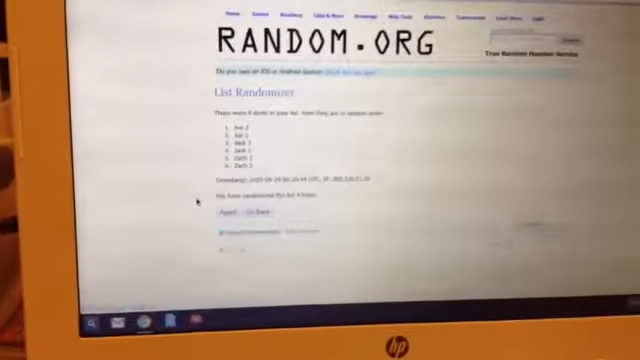